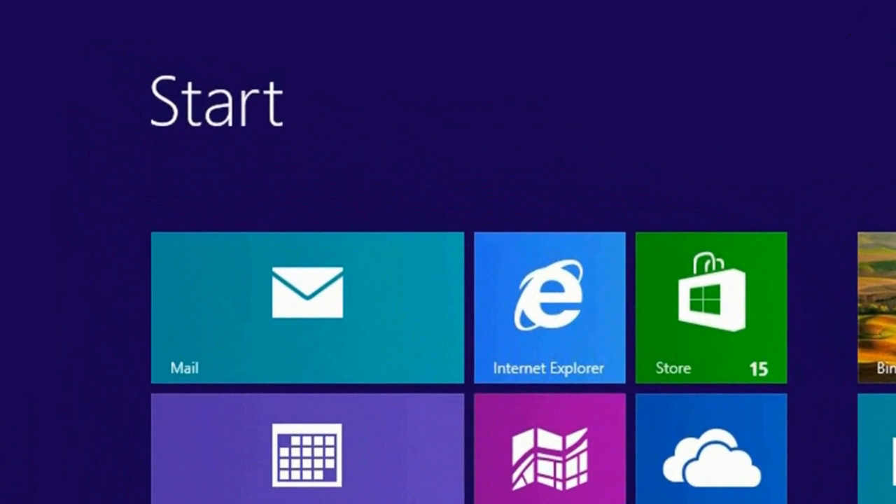
Search the Windows Store for 'skype' and open the Skype app's page
click(710, 306)
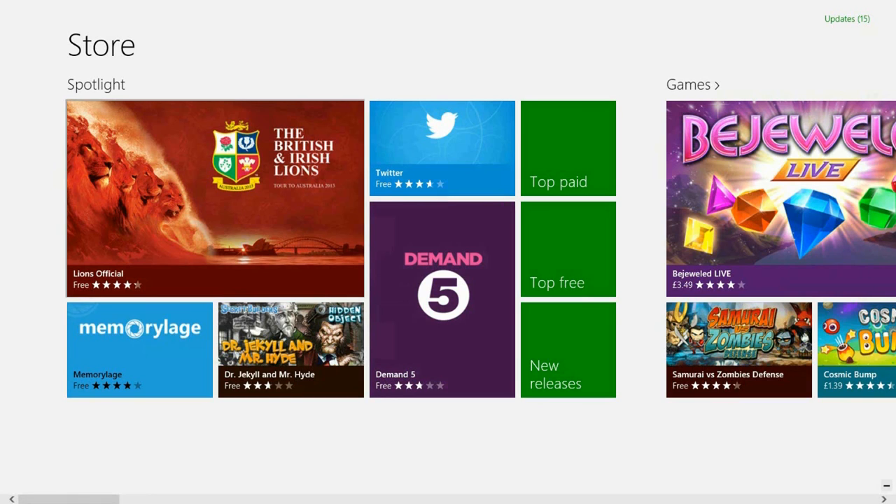
text(skype)
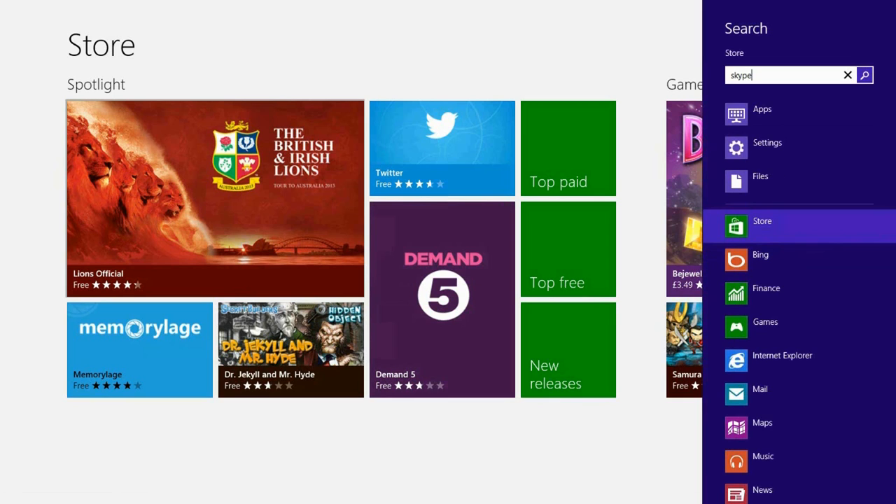
click(864, 75)
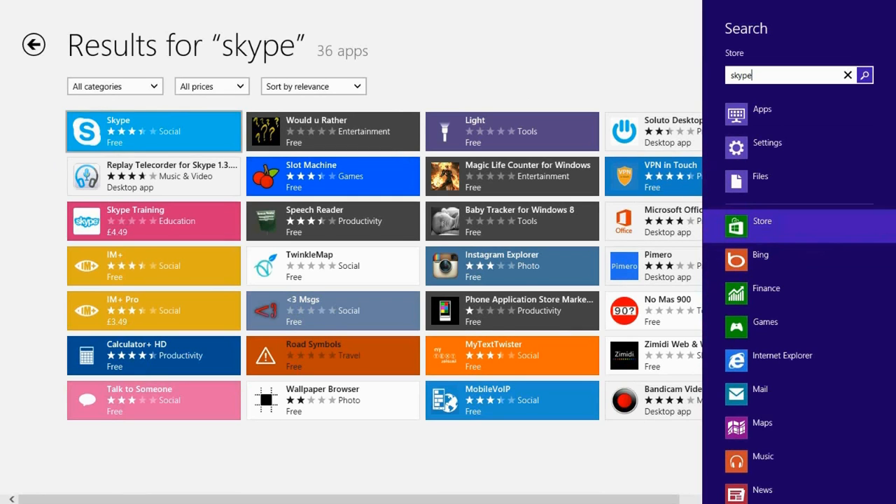
click(153, 131)
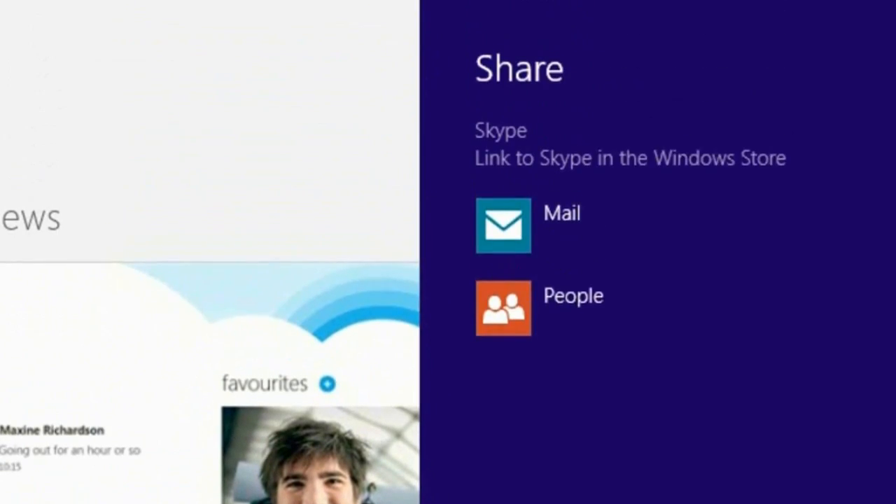
Share the Skype listing via Mail and copy its store link from the draft
click(501, 225)
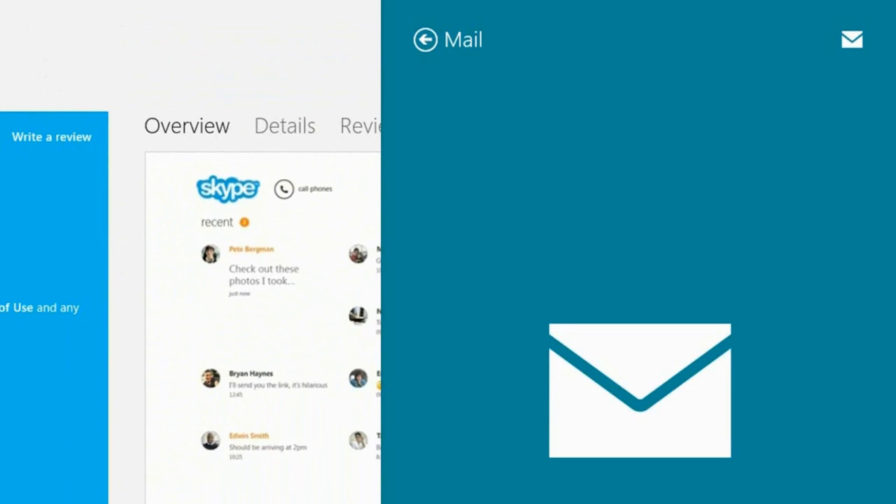
click(851, 40)
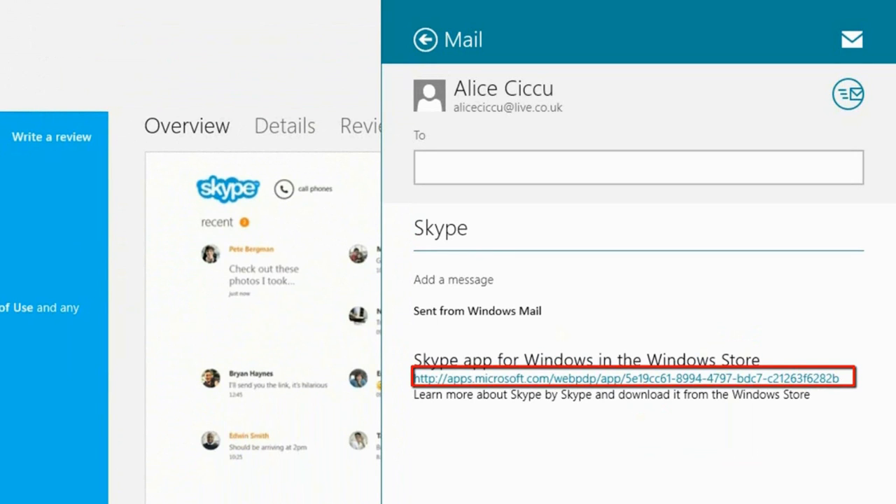
click(625, 378)
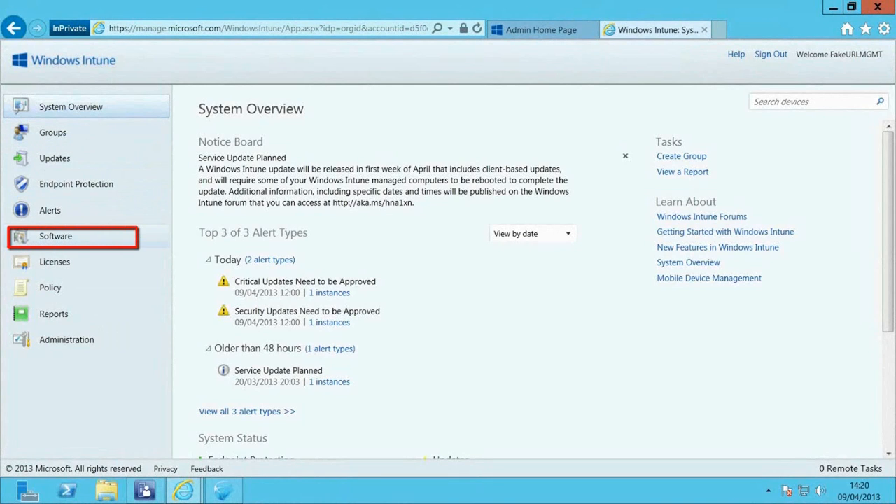
Go to Software > Managed Software and begin Add Software
click(56, 236)
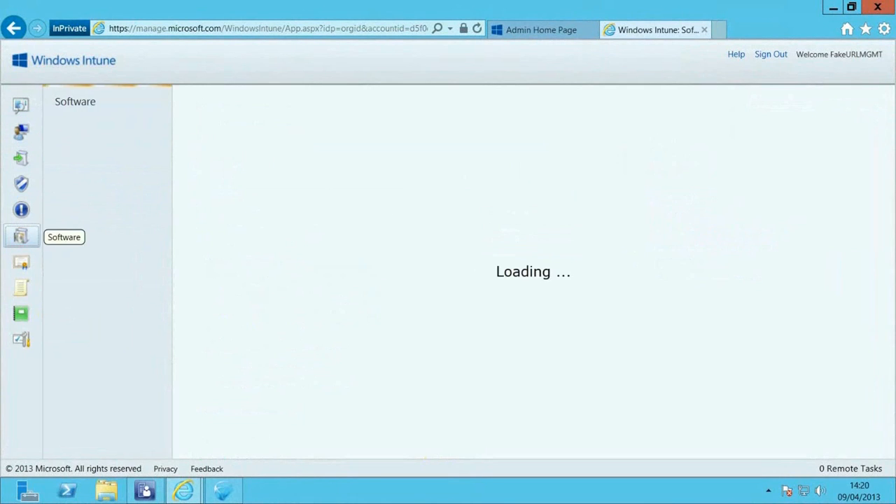
click(21, 236)
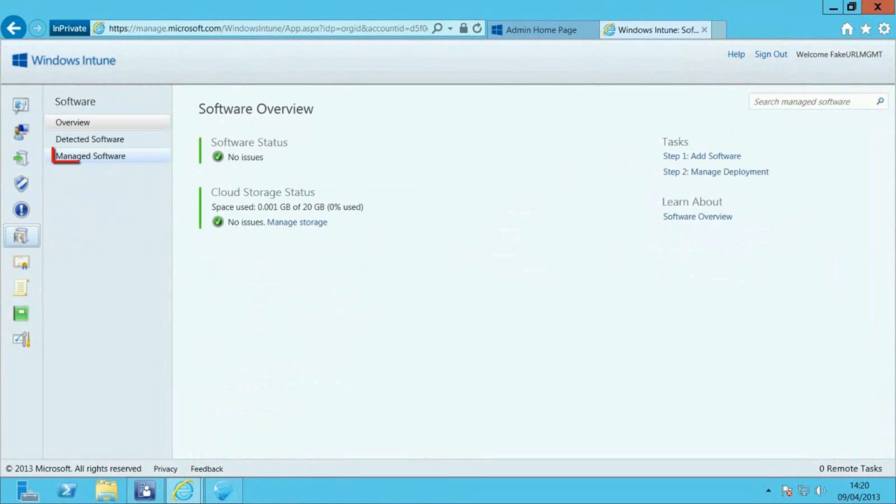
click(90, 155)
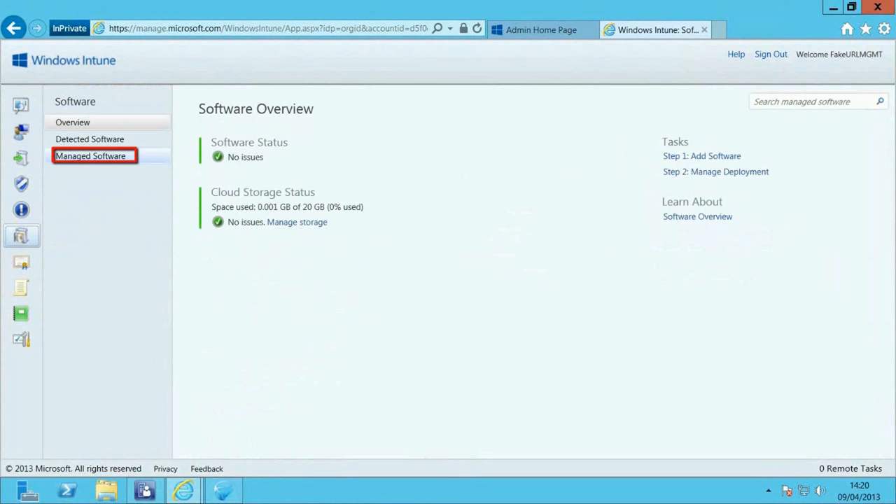
click(91, 156)
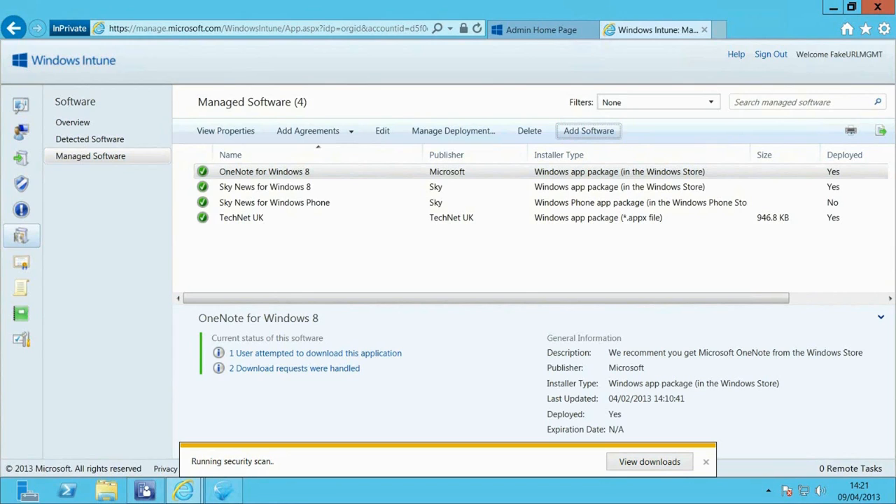
Run the downloaded Windows Intune Software Publisher
click(649, 461)
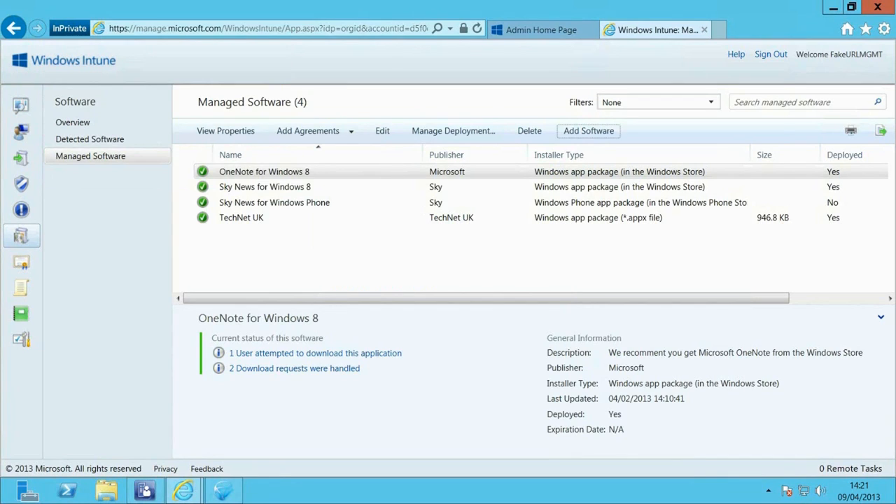
click(587, 131)
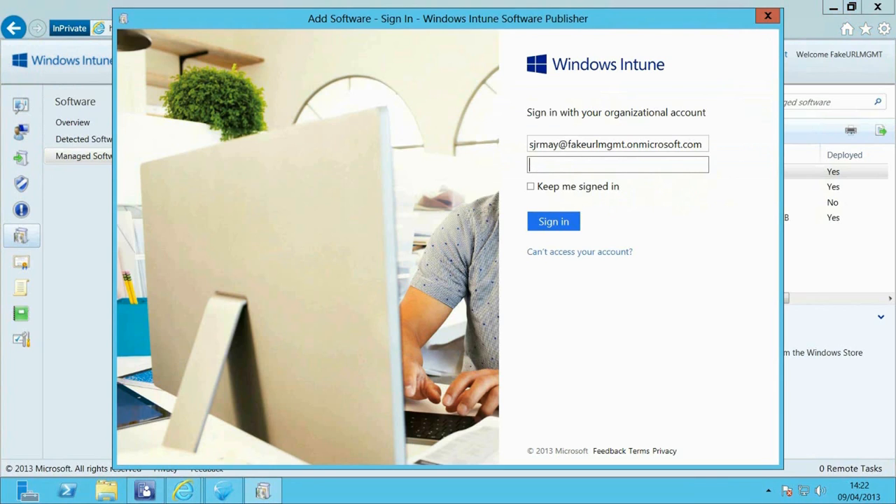
Enter the organizational account password and sign in
text(password)
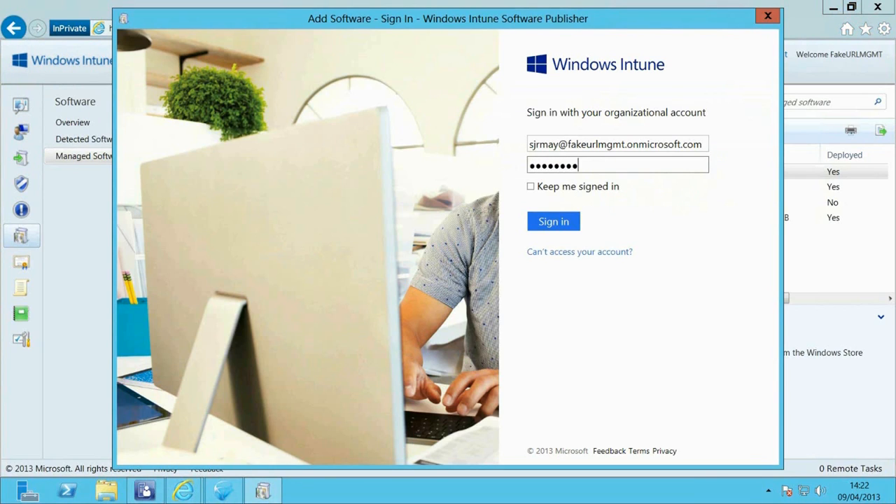
click(553, 221)
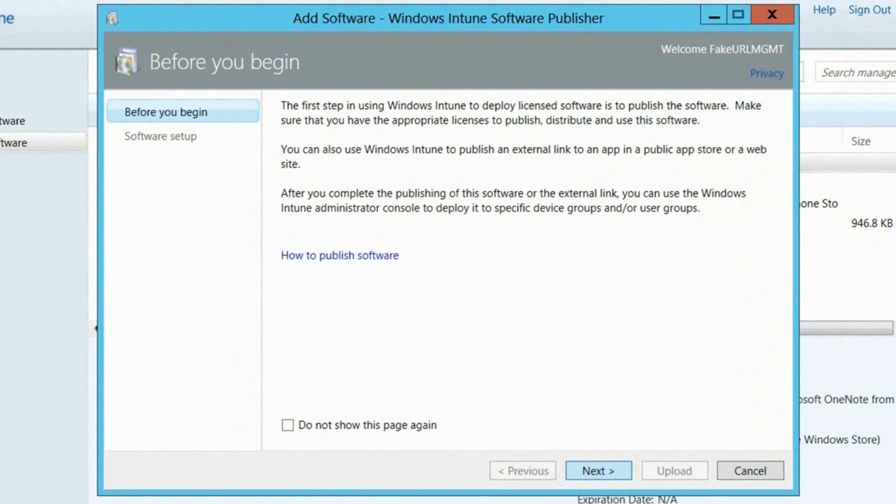
Publish Skype as an External link using the pasted Store URL
click(597, 470)
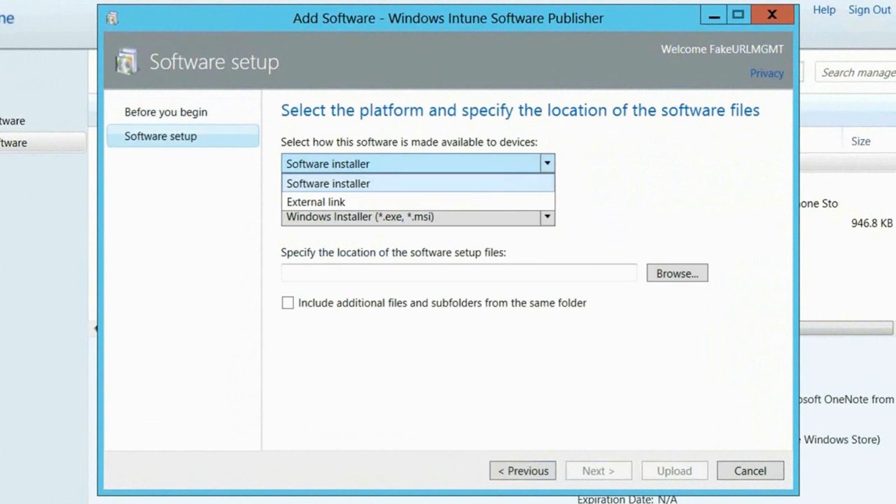
click(327, 183)
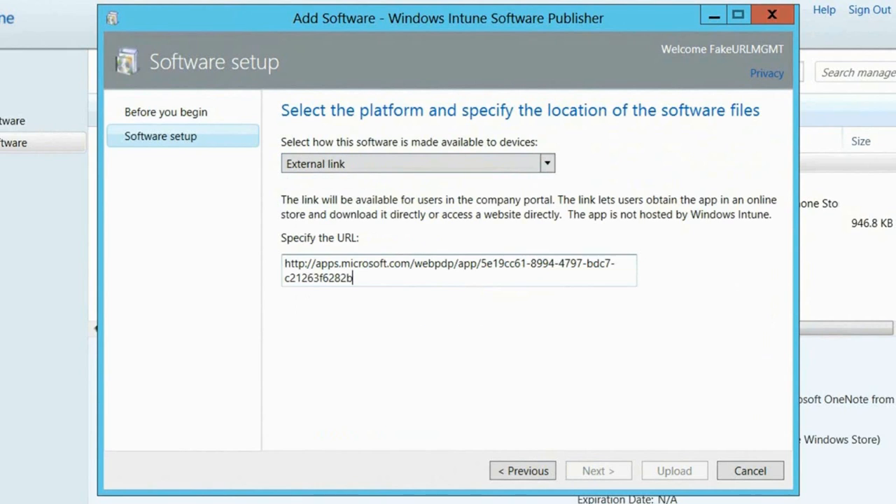
click(598, 471)
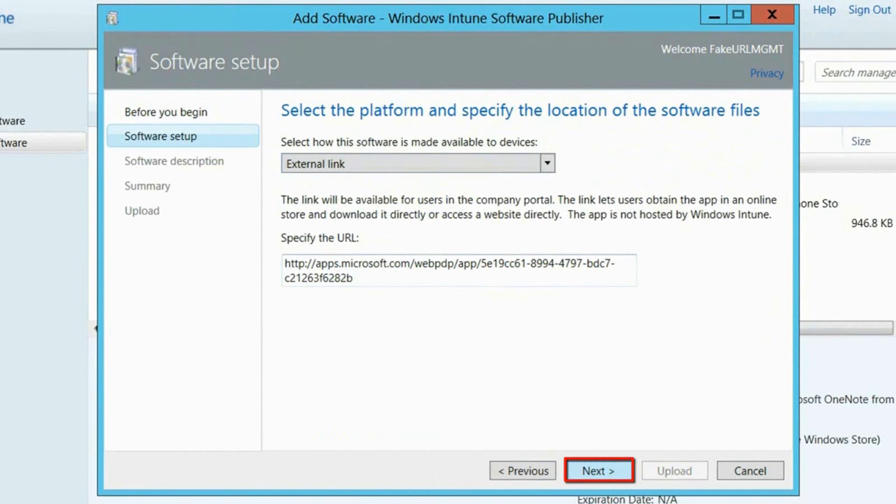
click(598, 470)
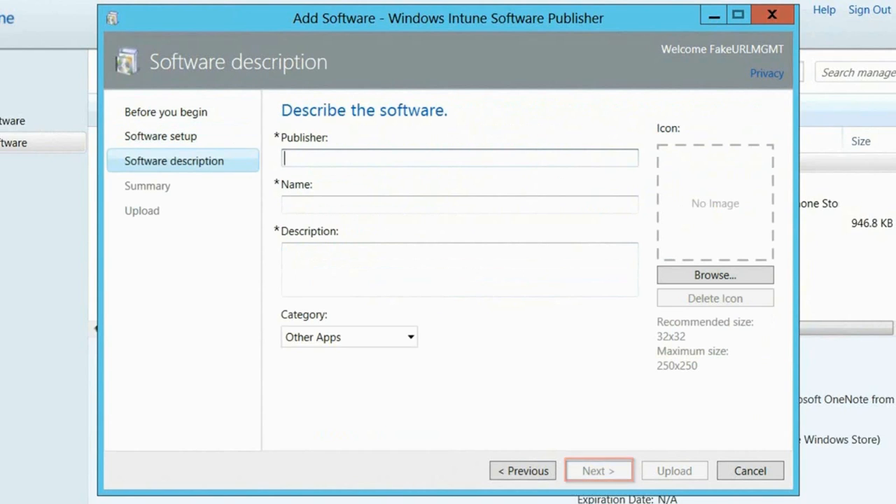
Enter publisher Microsoft, name Skype, and a Windows 8 and Windows RT description
text(Microsoft)
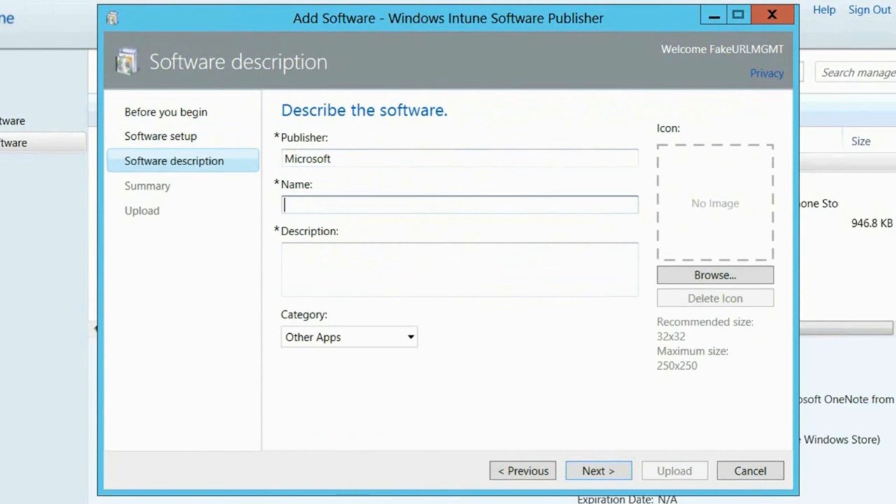
text(Skype)
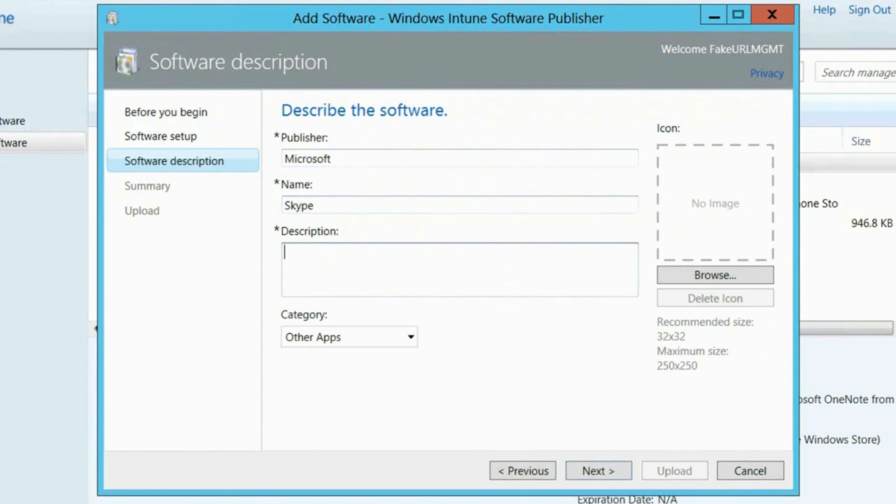
text(Modern)
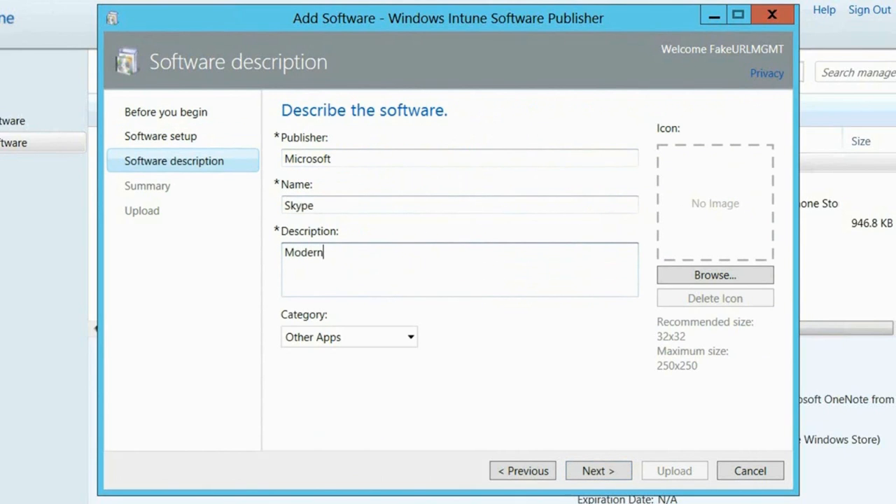
text(Skype App for Wi)
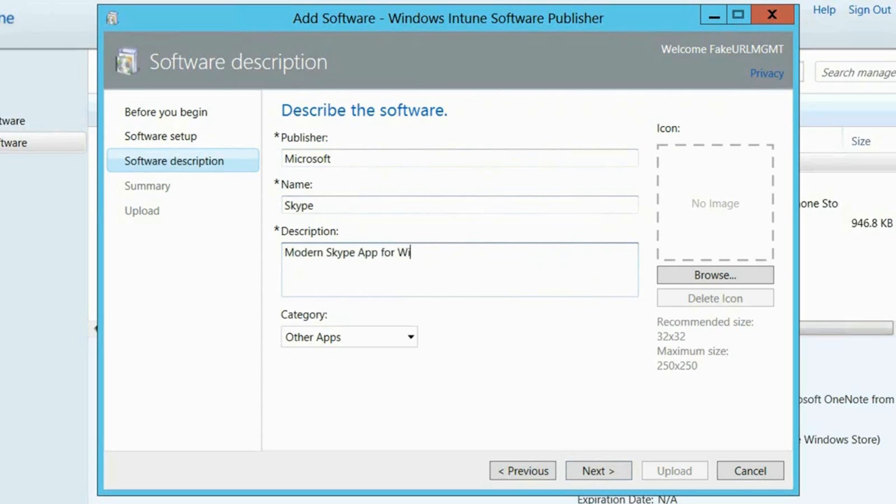
text(ndows 8 and Windows RT)
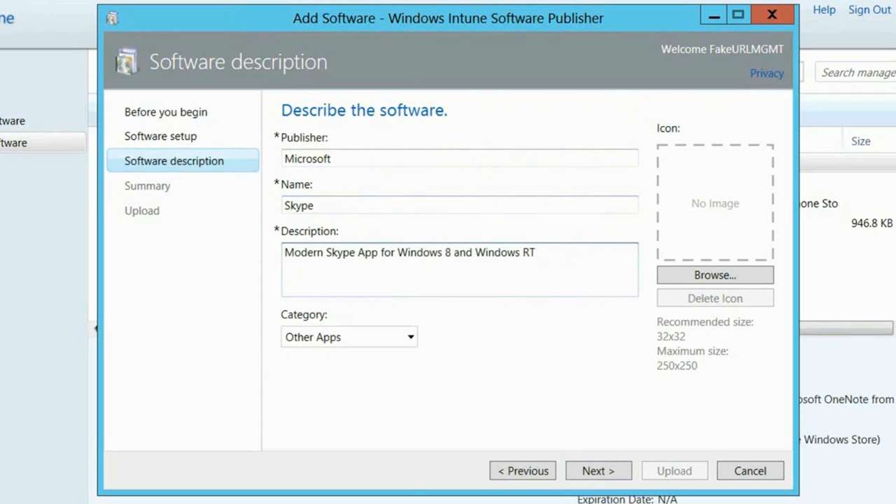
Set Skype's category to Collaboration & Social and continue to the summary
click(410, 337)
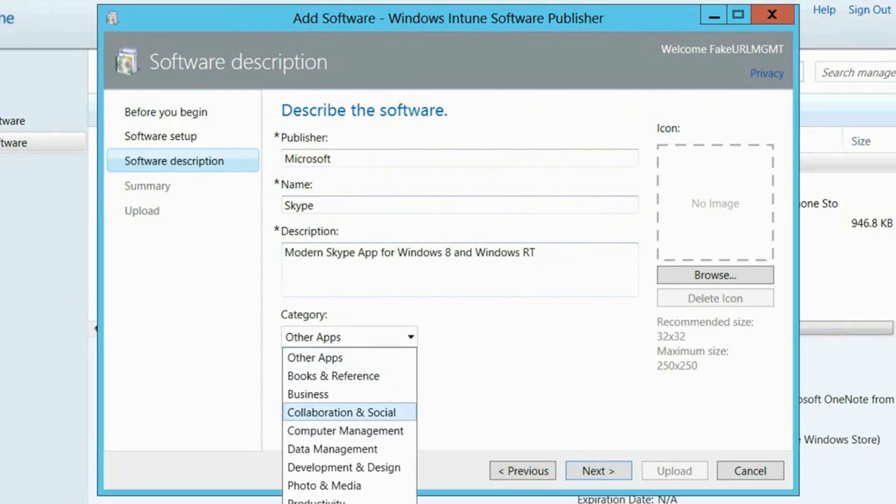
click(341, 411)
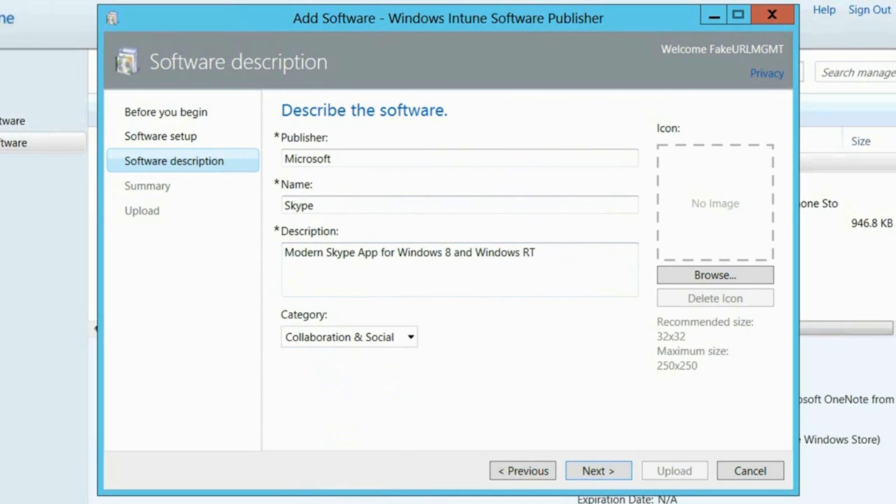
click(597, 470)
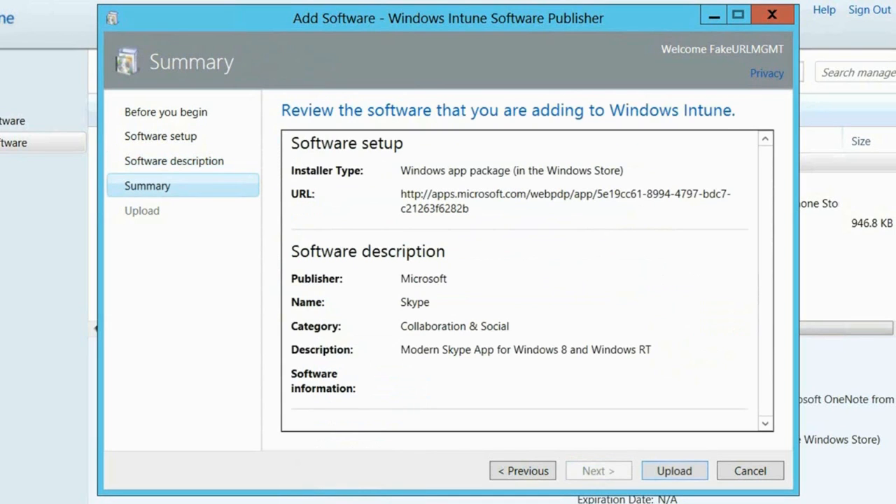
Upload Skype, close the publisher, and return to the Managed Software list
click(673, 471)
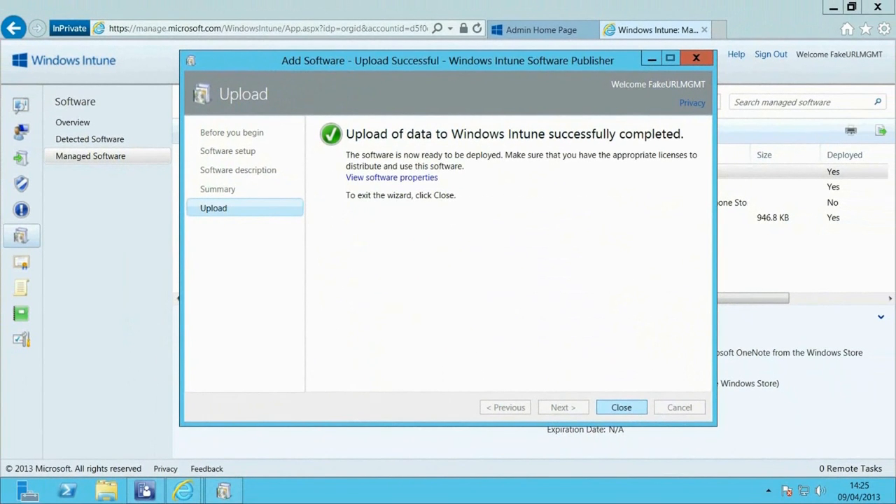
click(620, 407)
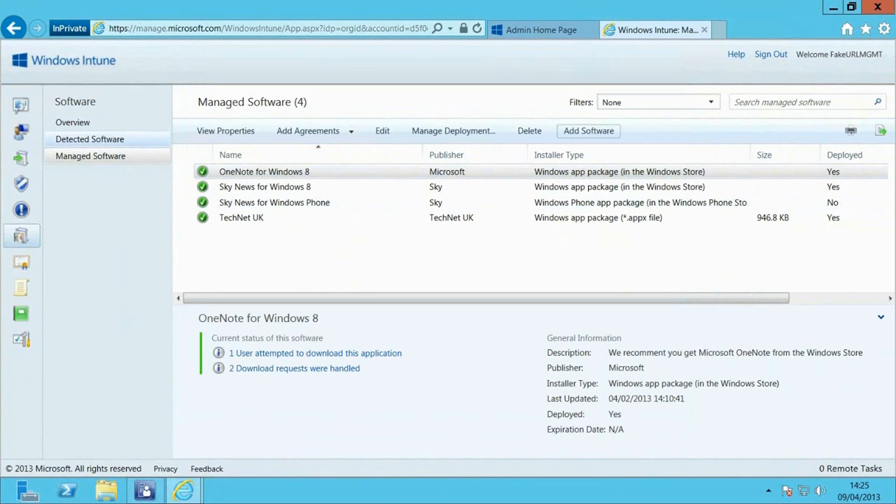
click(91, 155)
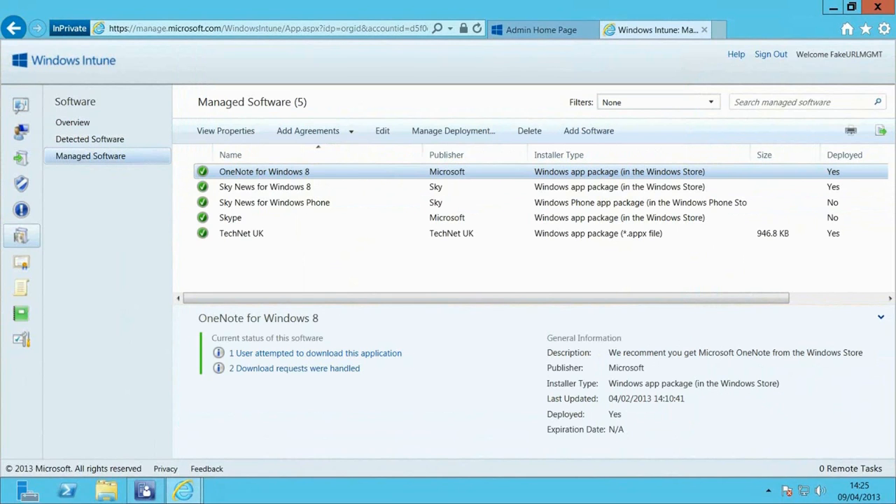
Deploy Skype to the All Users group with approval set to Available Install
click(230, 217)
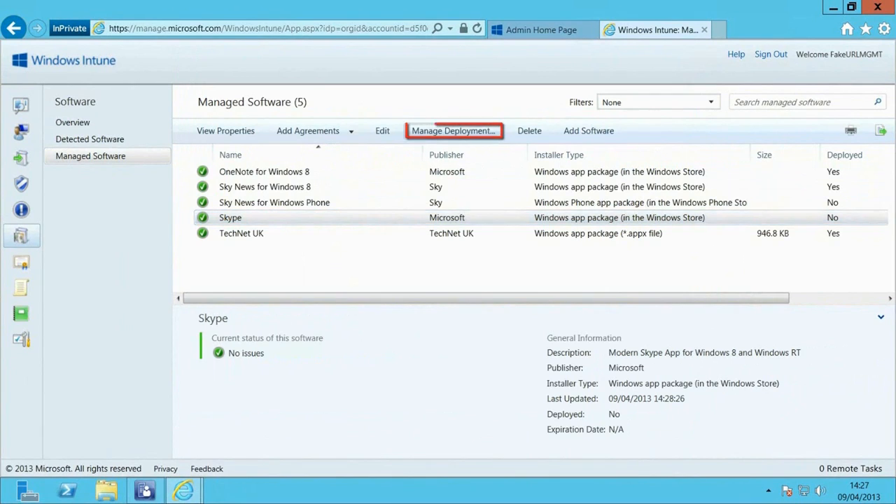
click(454, 131)
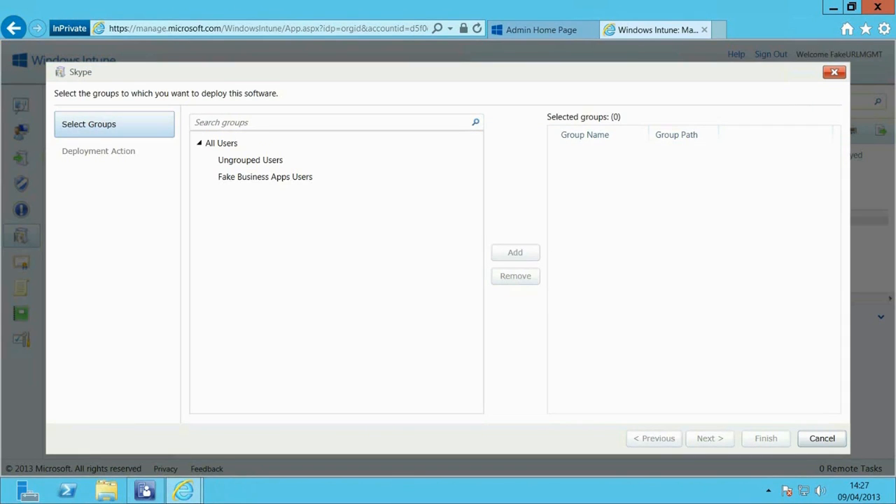
click(221, 143)
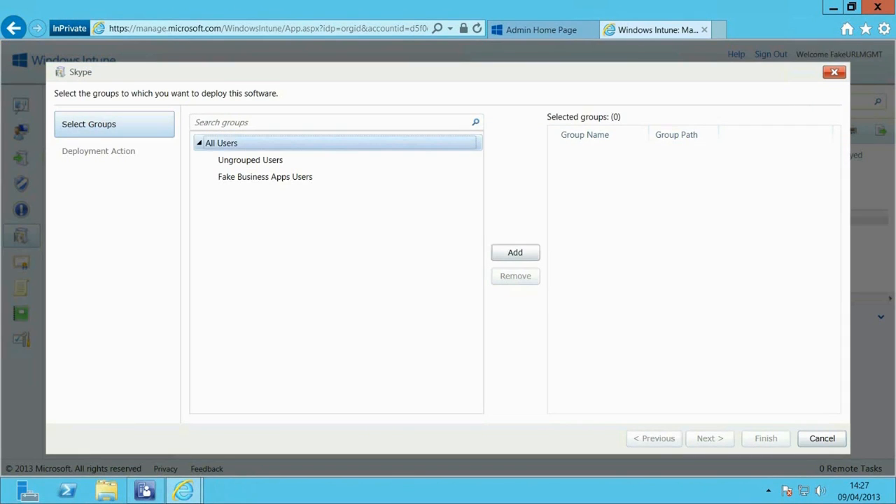
click(515, 252)
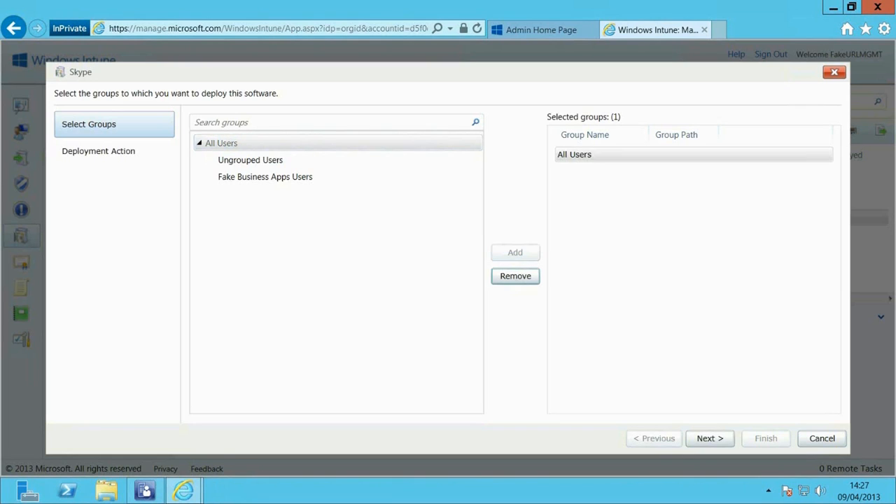
click(709, 438)
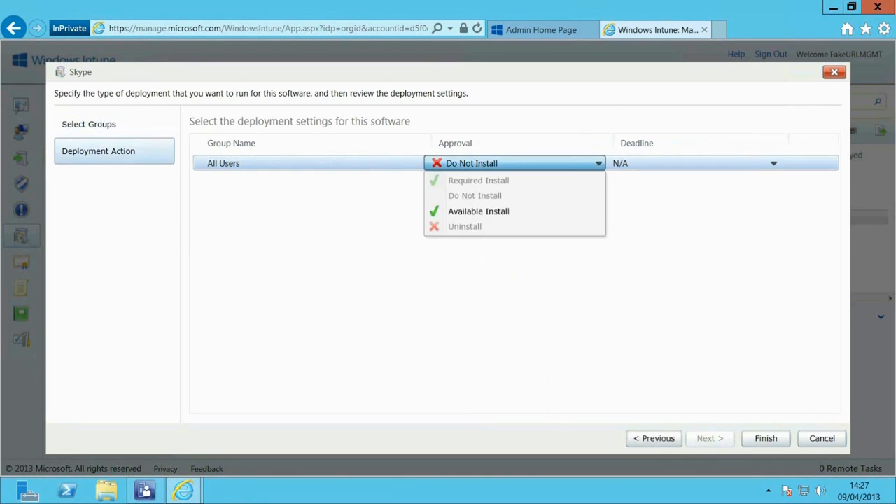
click(478, 211)
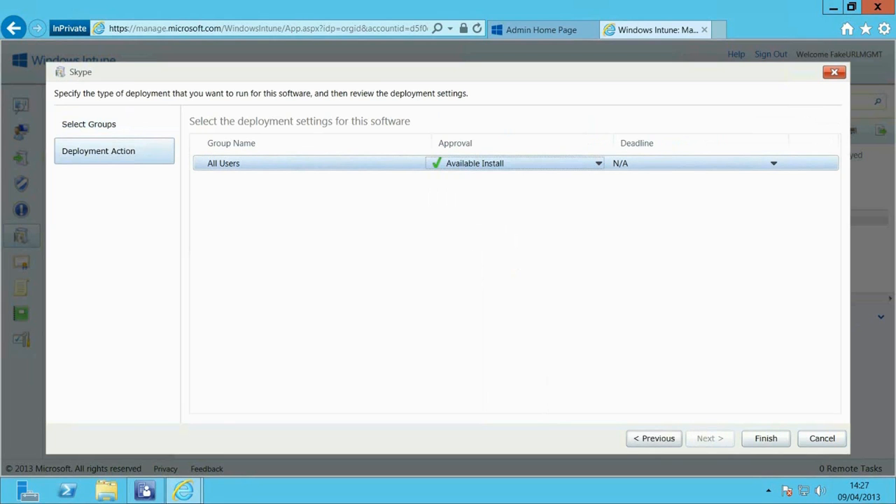
click(764, 438)
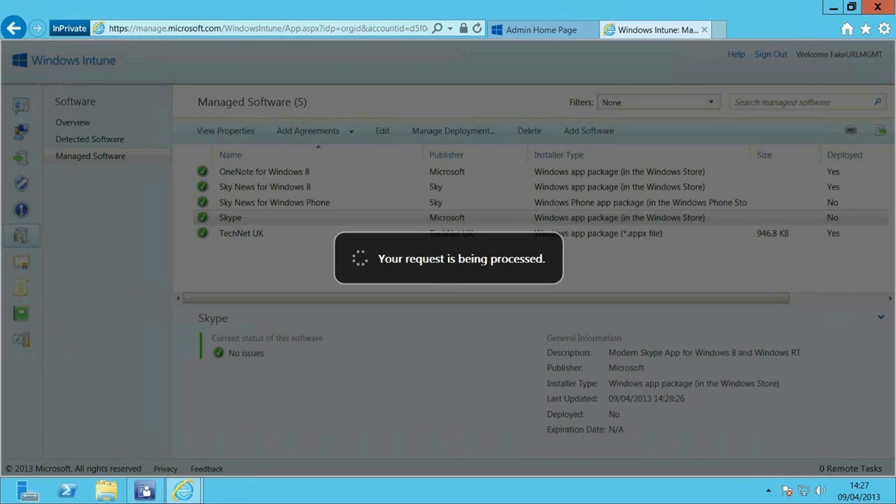
click(264, 172)
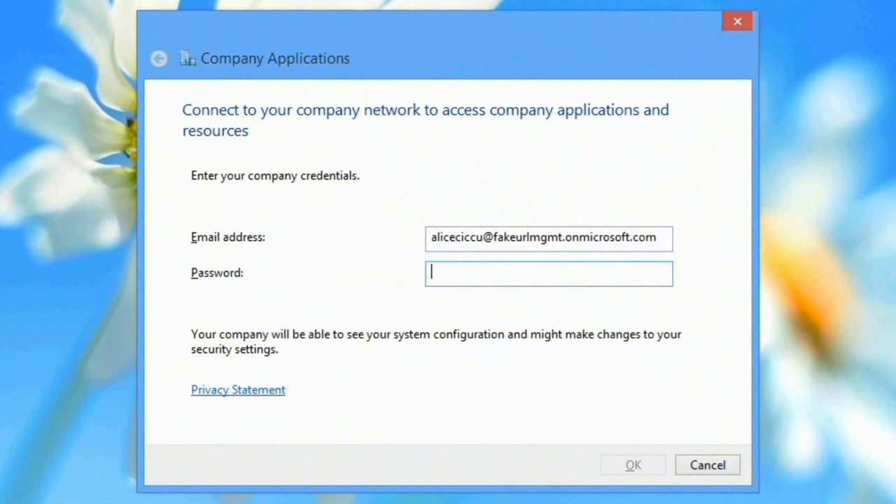
Enter and submit the company account password
text(••••)
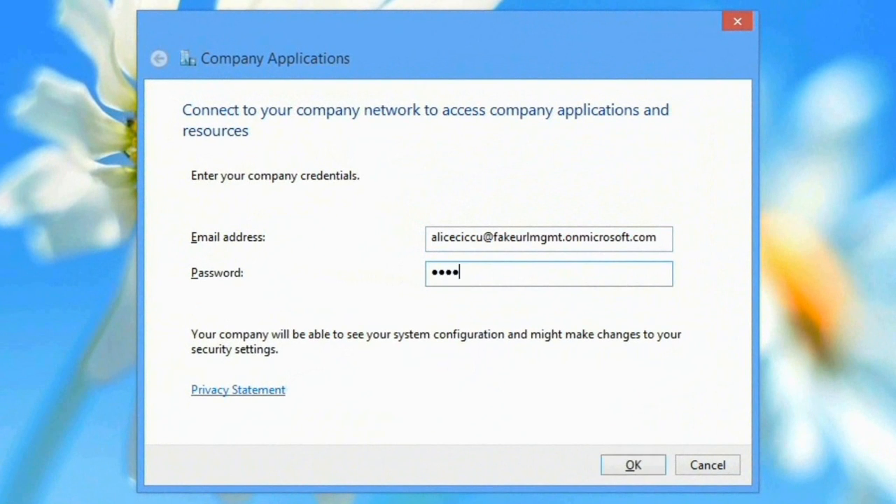
text(••••)
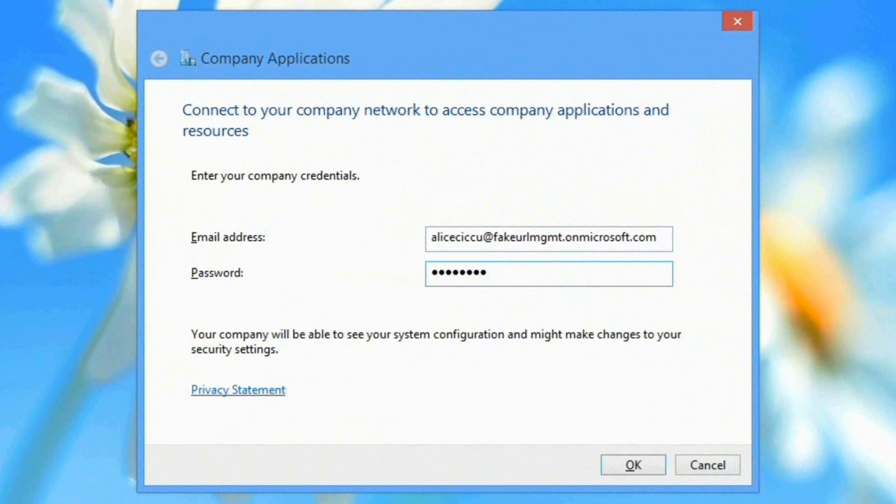
click(632, 464)
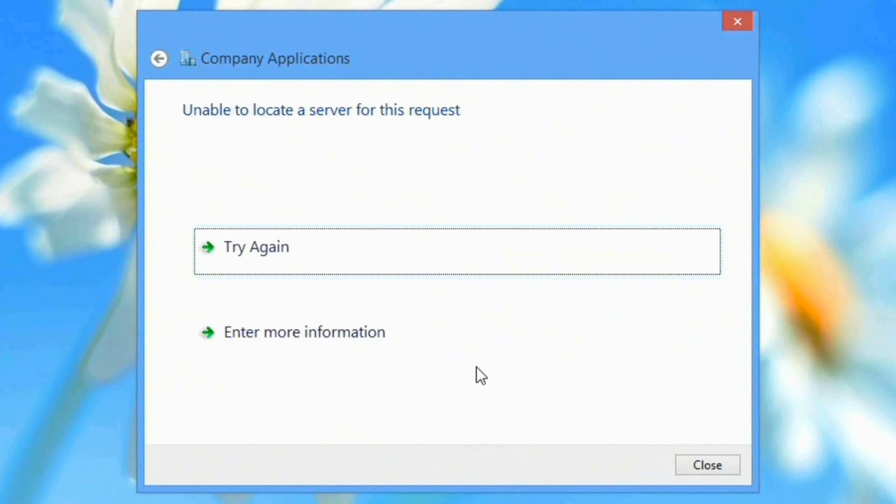
Add server address enterpriseenrollment-s.manage.microsoft.com and connect
click(304, 332)
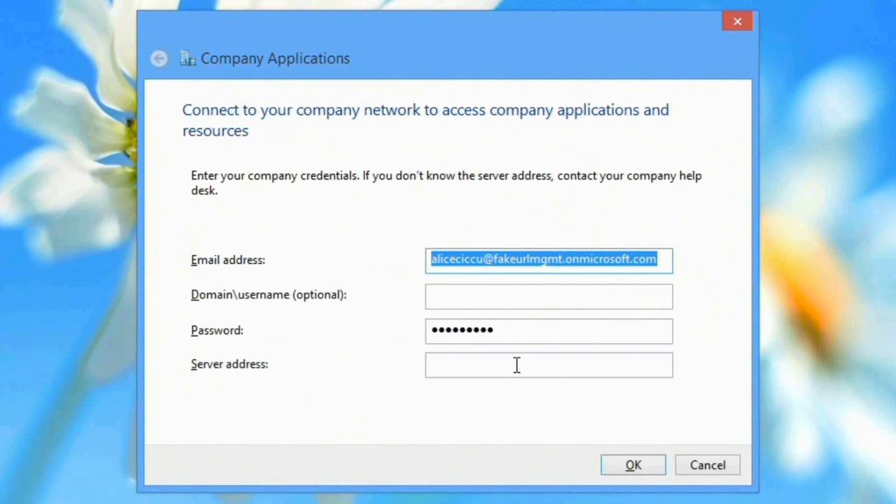
text(enterpriseenrollment-s.manage.microsoft.com)
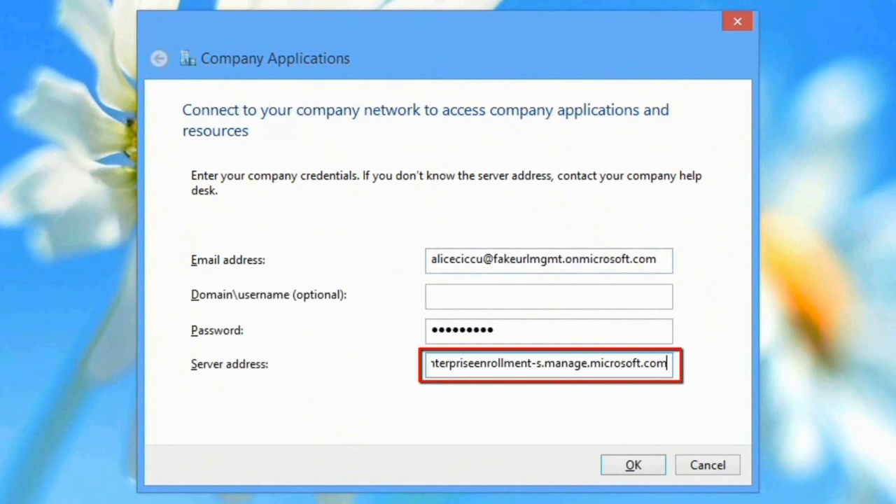
click(632, 465)
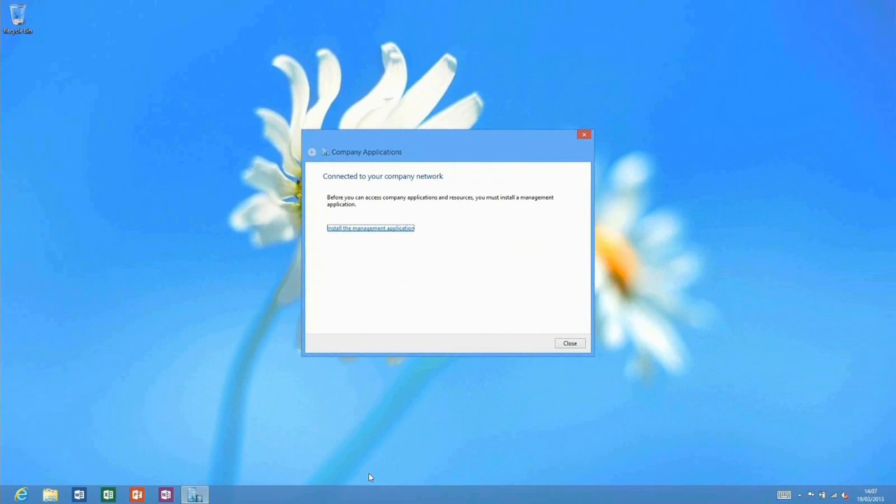
Install the Company Portal management app from Windows Store
click(370, 227)
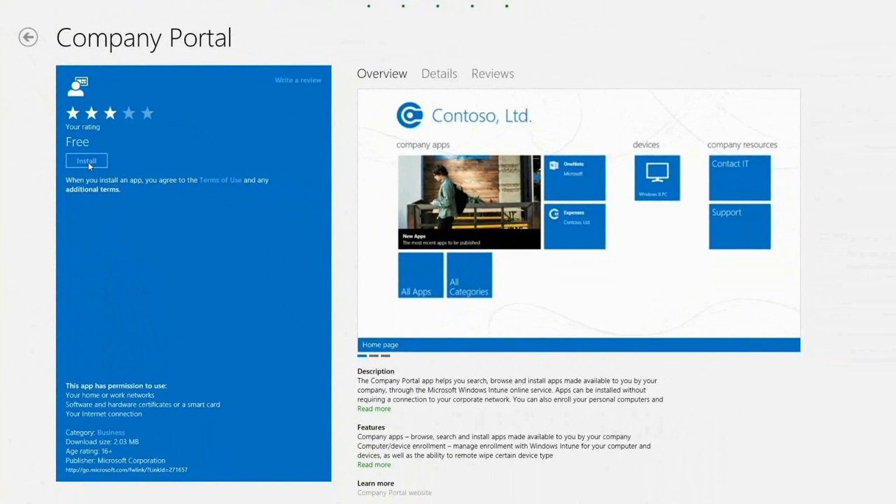
click(27, 37)
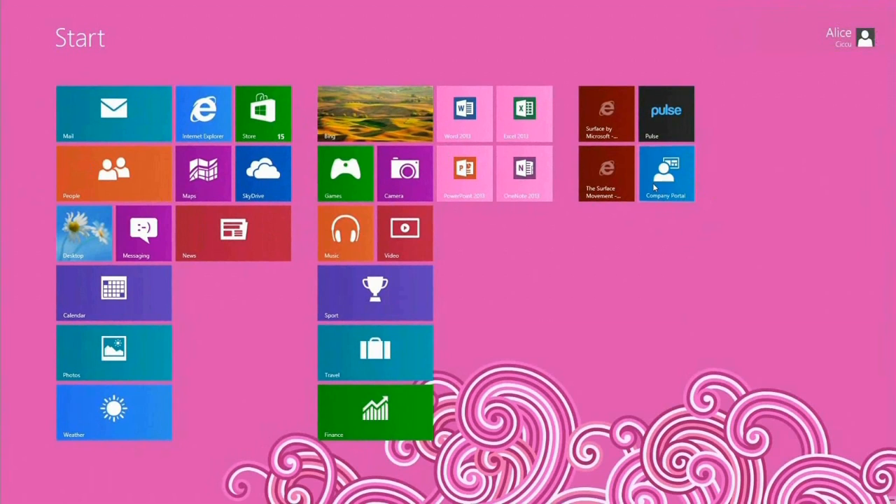
click(666, 173)
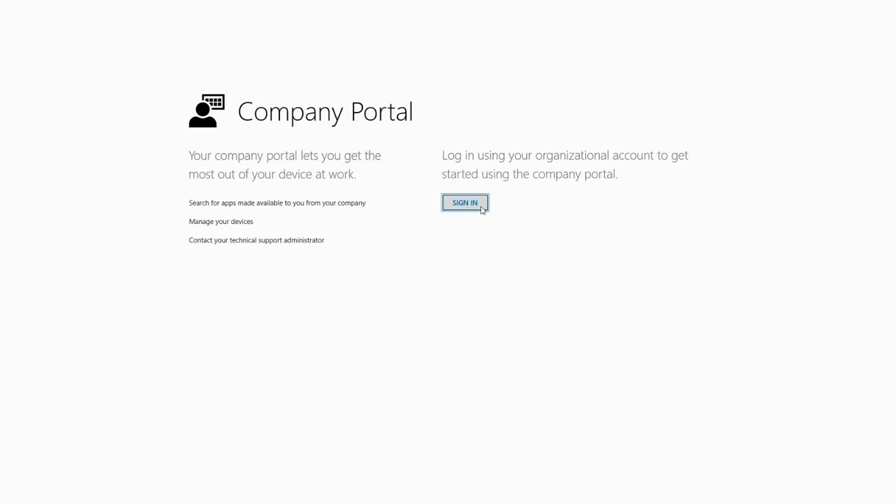
click(464, 202)
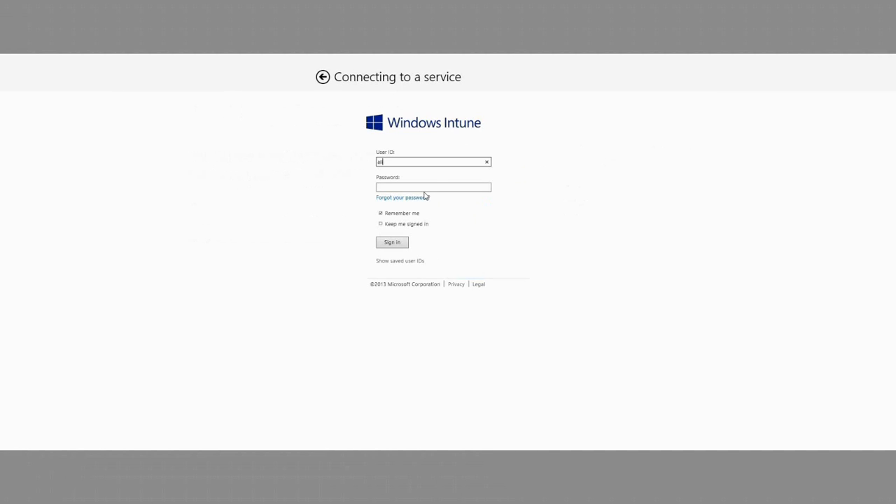
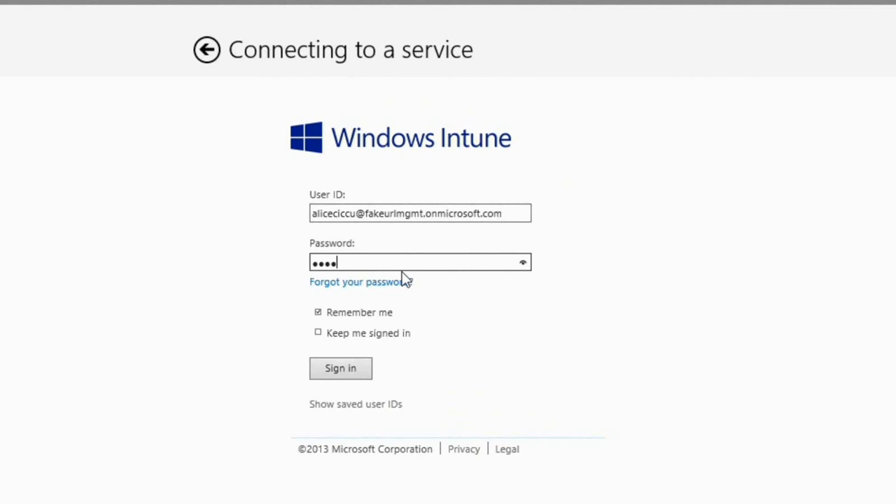
text(••••)
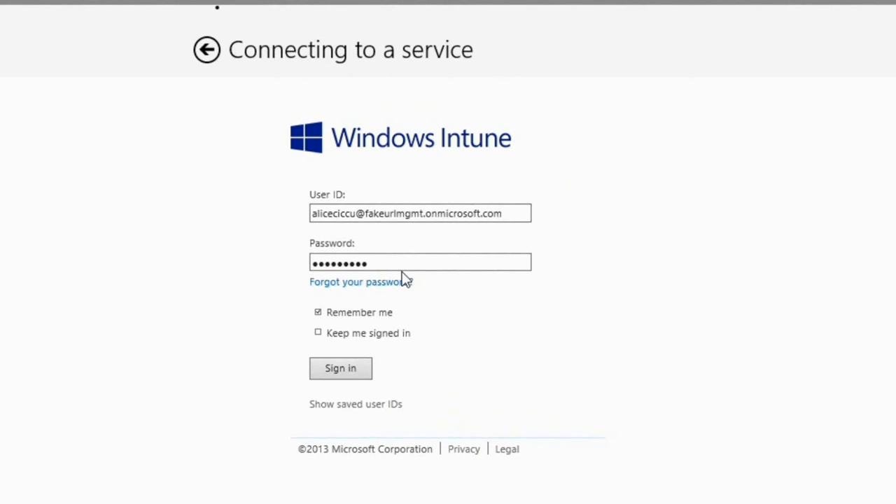
click(340, 367)
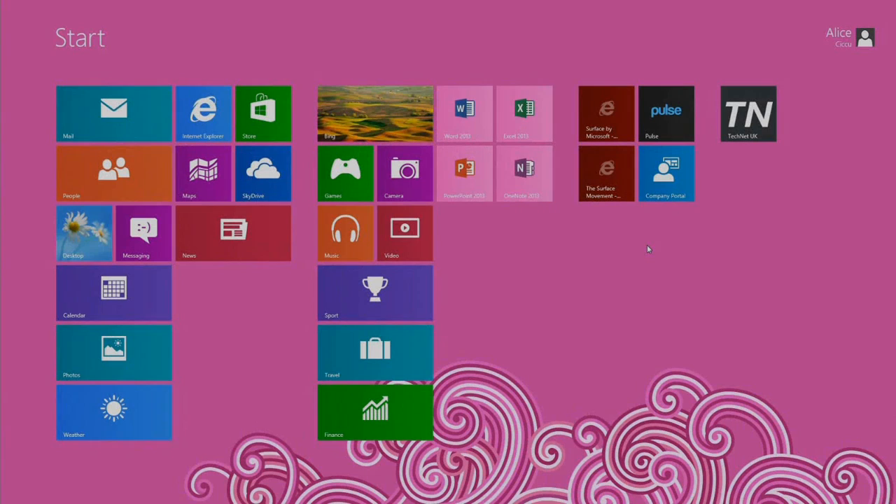
mouse_move(650, 236)
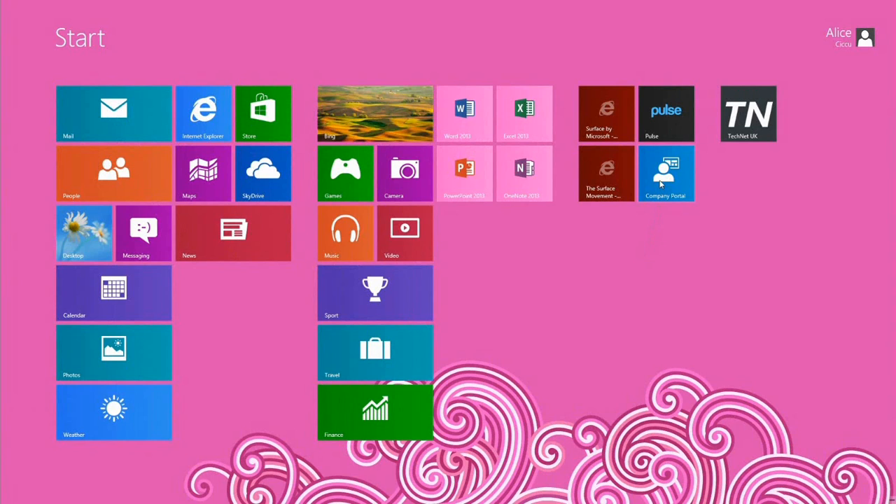
Reopen Company Portal and submit the Windows Intune organizational account sign-in
click(665, 172)
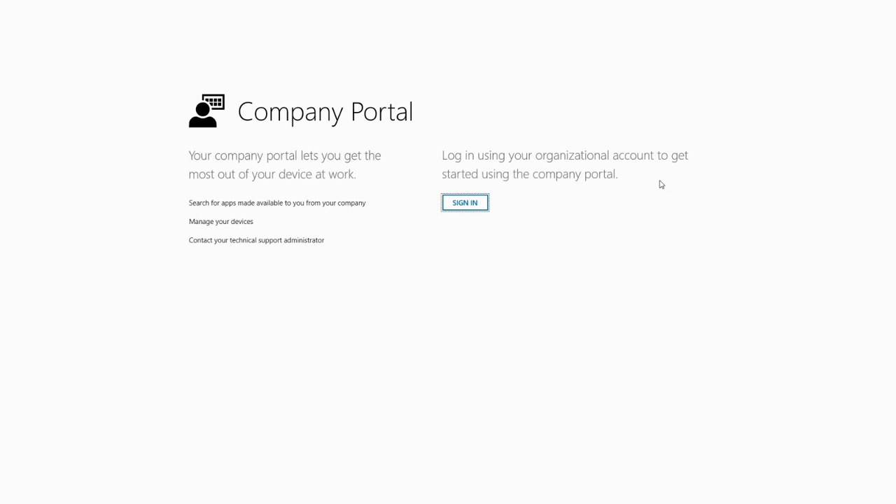
mouse_move(521, 200)
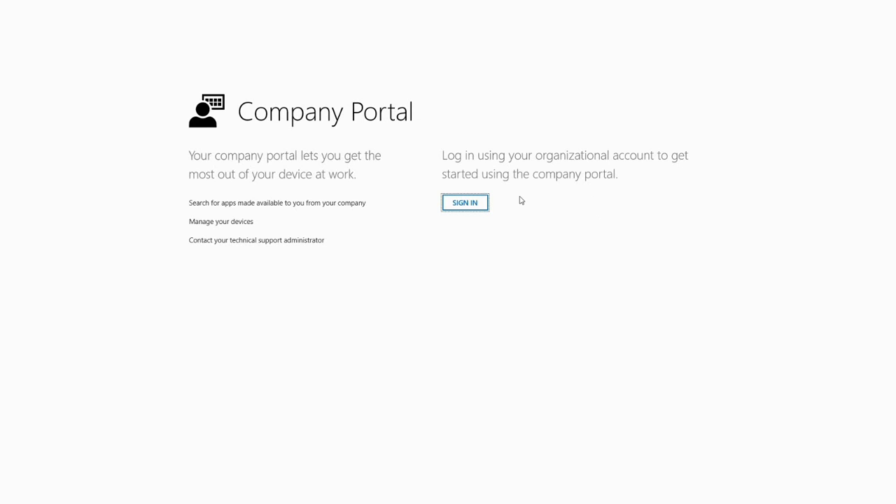
click(464, 203)
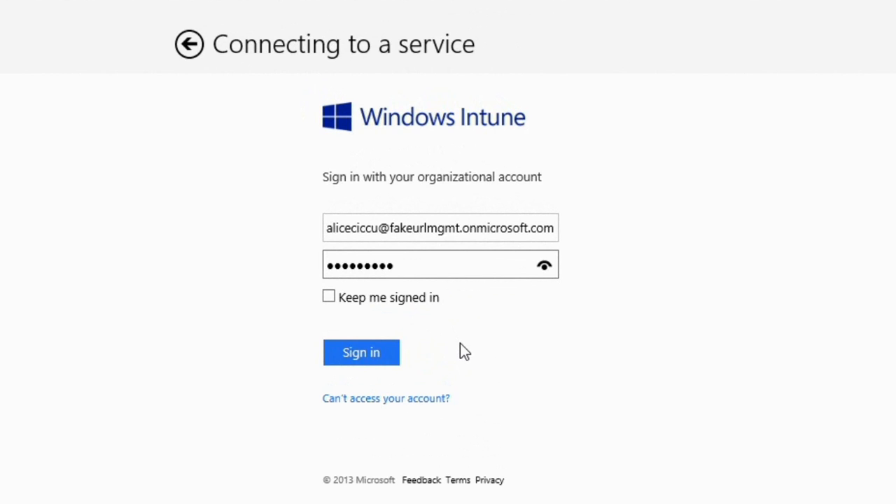
click(361, 352)
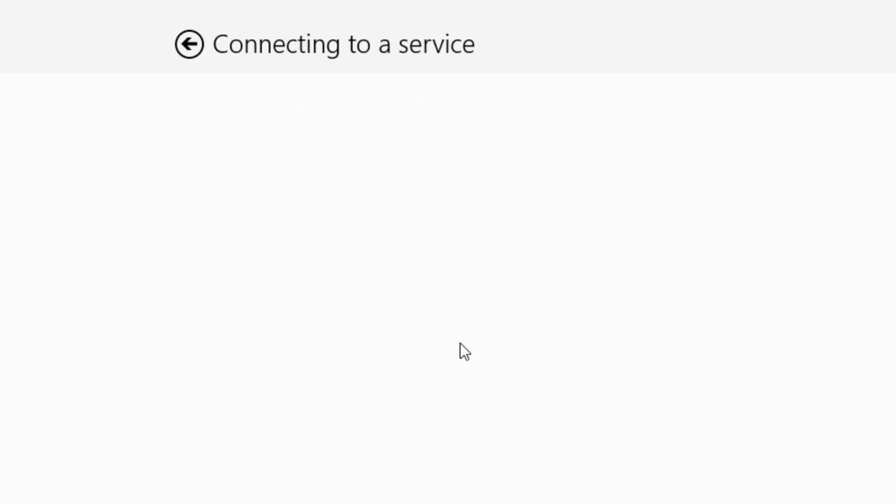